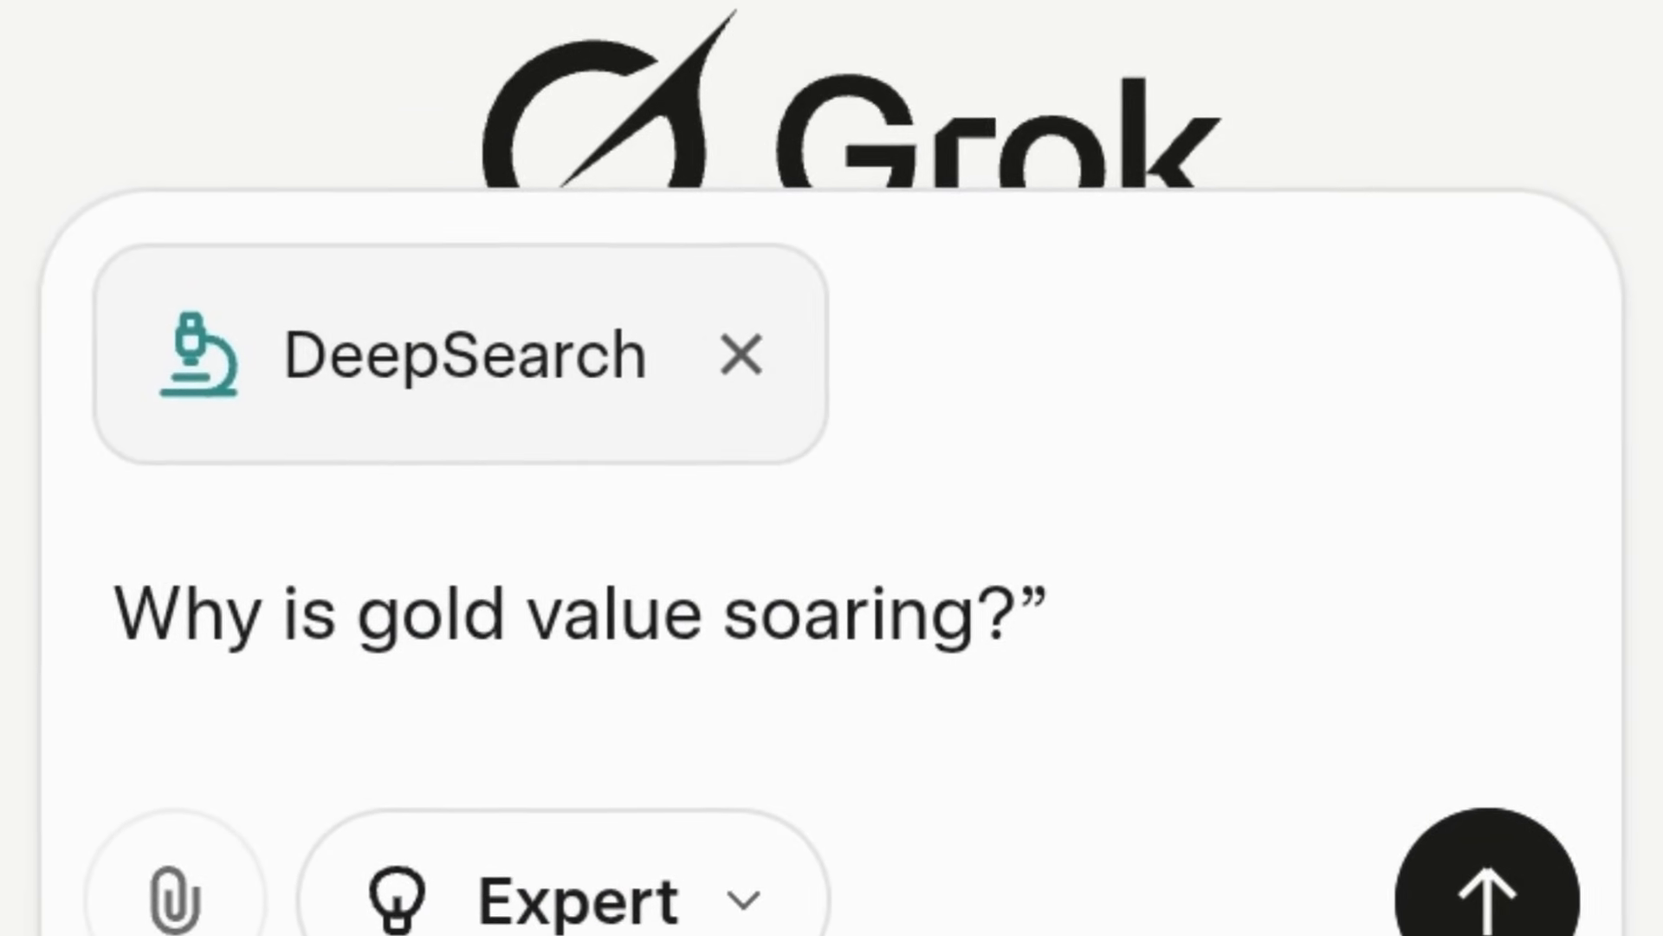
Step: Send the DeepSearch question 'Why is gold value soaring?' in Expert mode
{"action": "left_click", "coordinate": [1490, 888]}
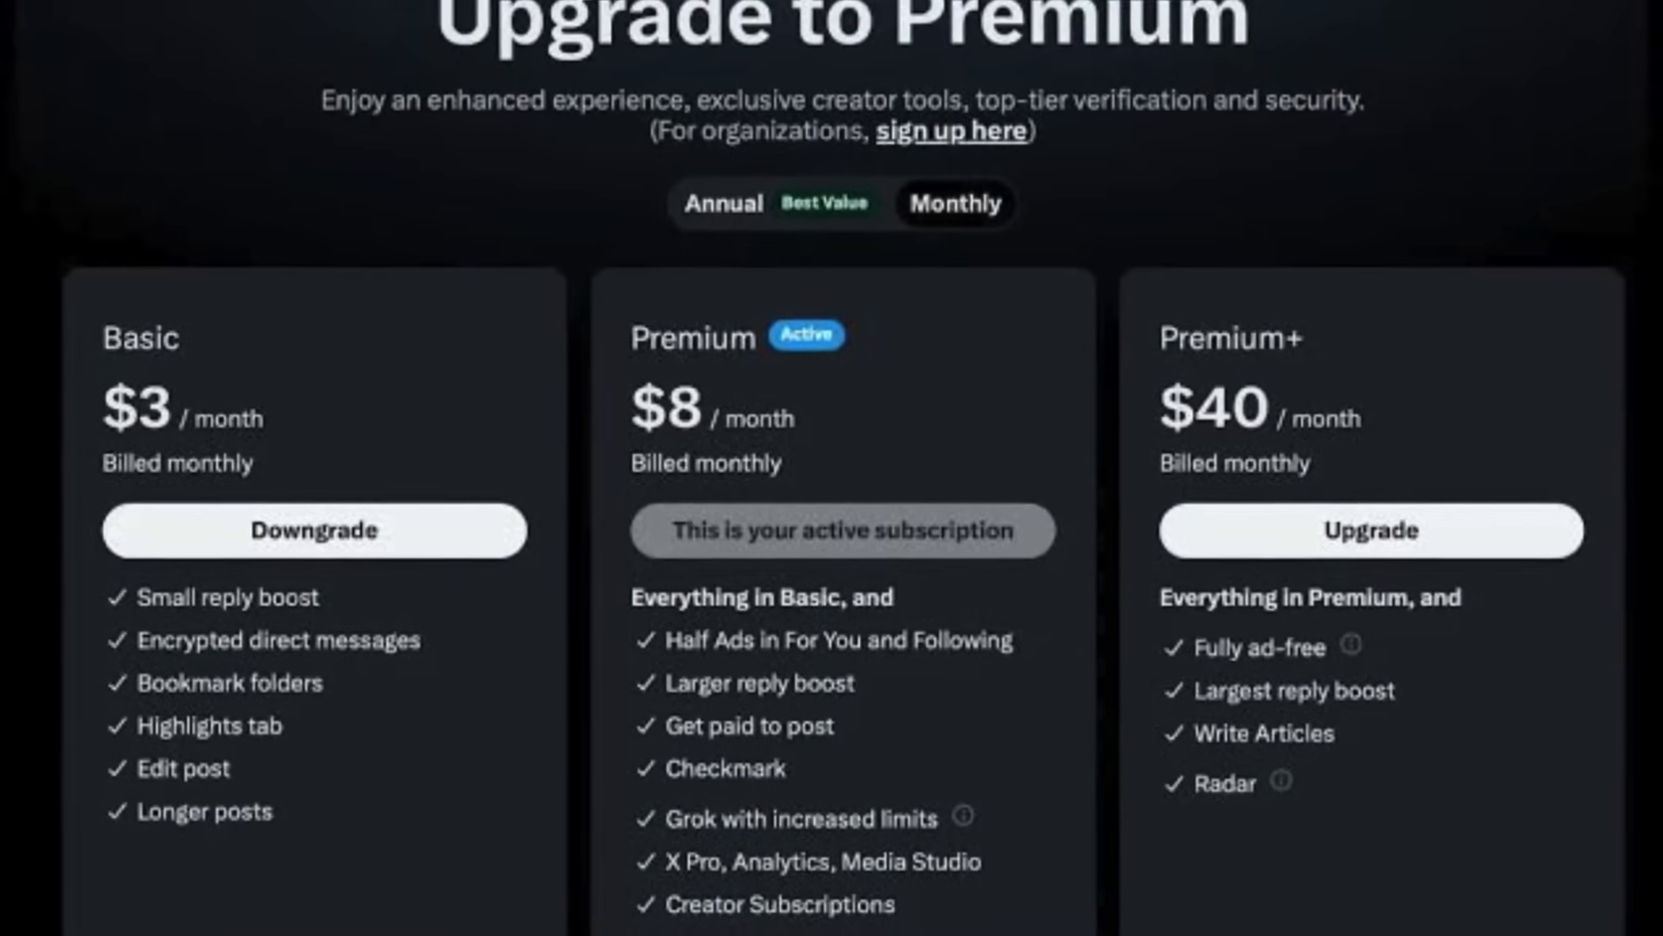
{"action": "scroll", "scroll_direction": "down", "scroll_amount": 3}
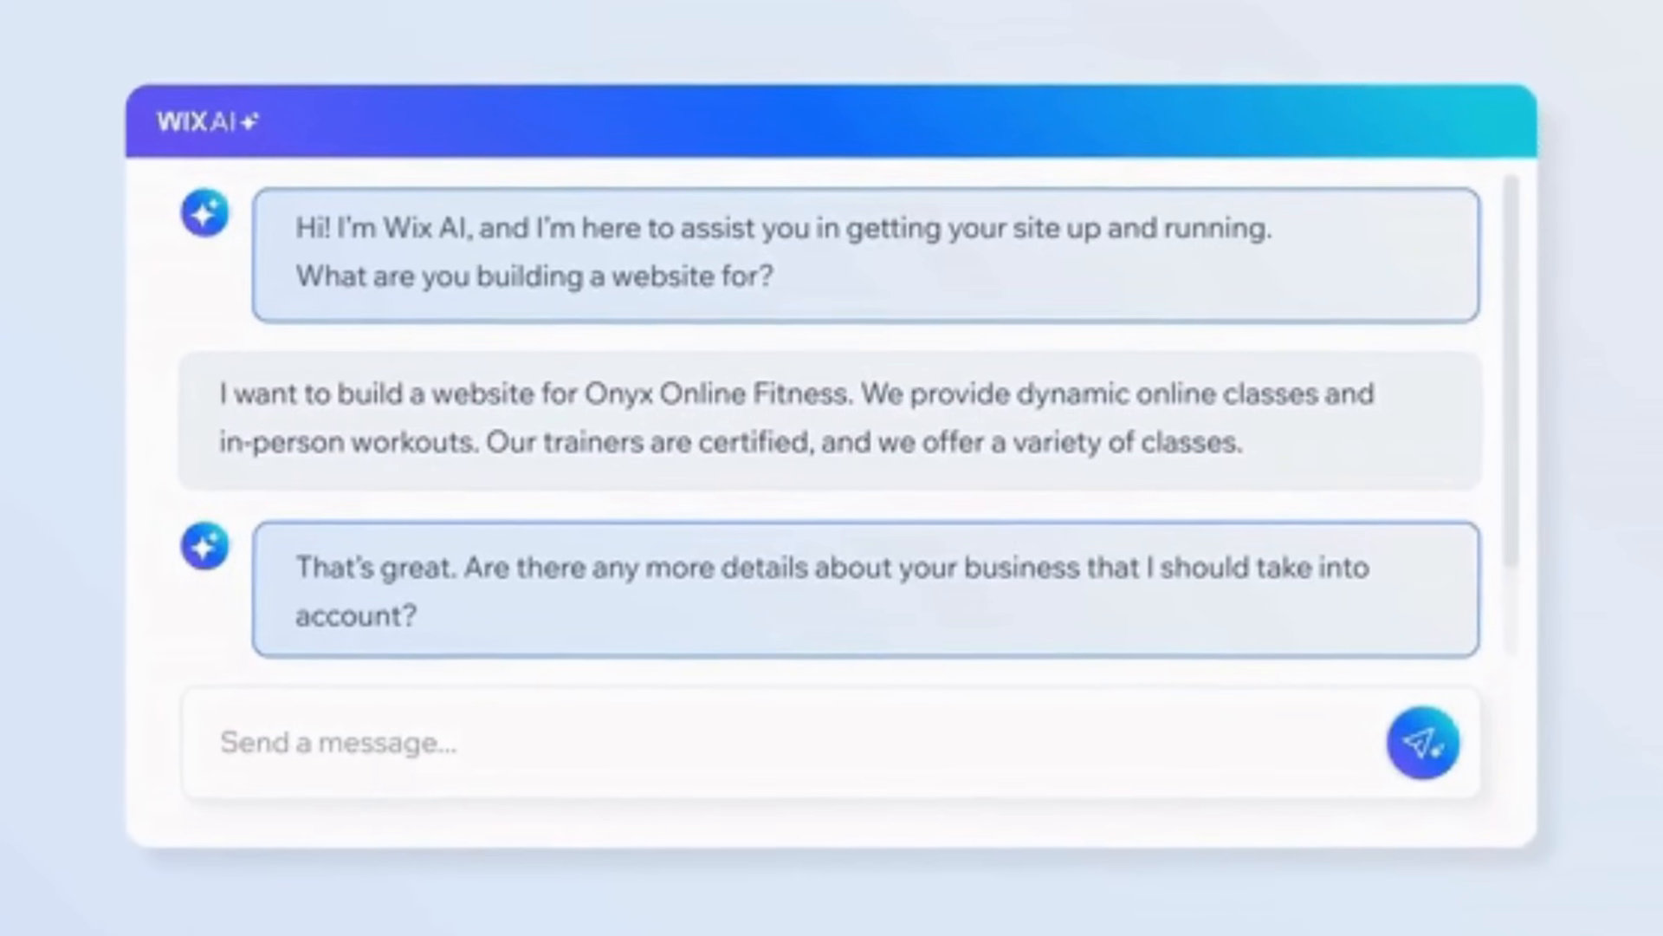
Step: Reply to Wix AI: 'We have a variety of fitness classes available, all led by professional athletes.'
{"action": "type", "text": "We have a variety of fitness classes available, all"}
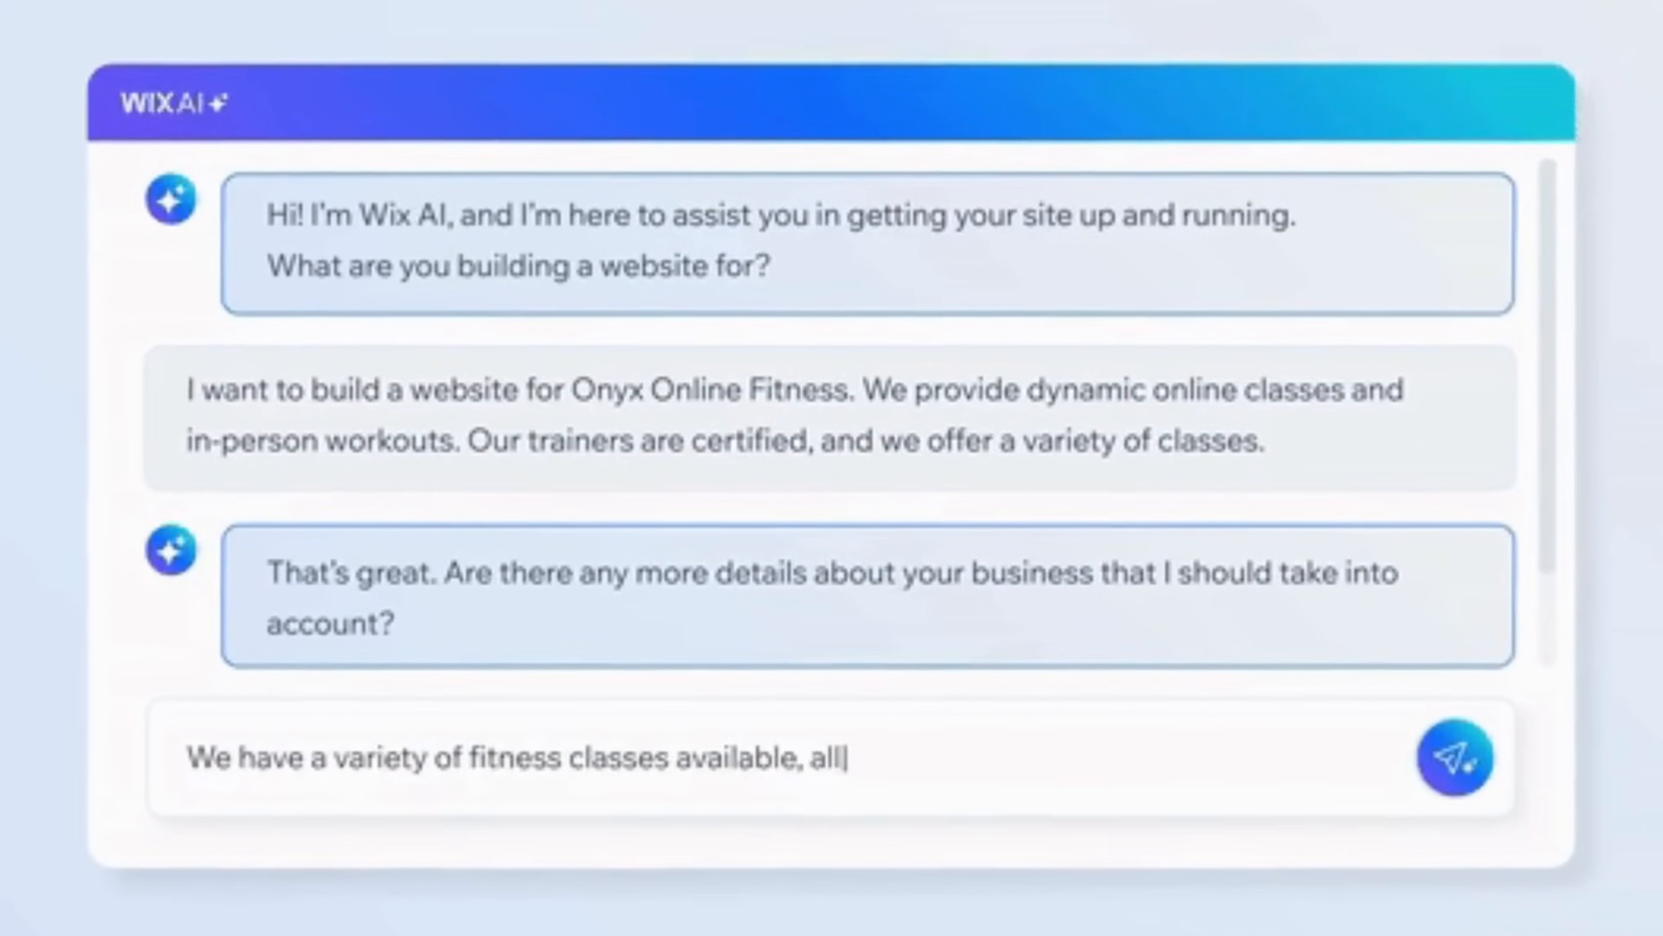
{"action": "type", "text": "led by professional athletes."}
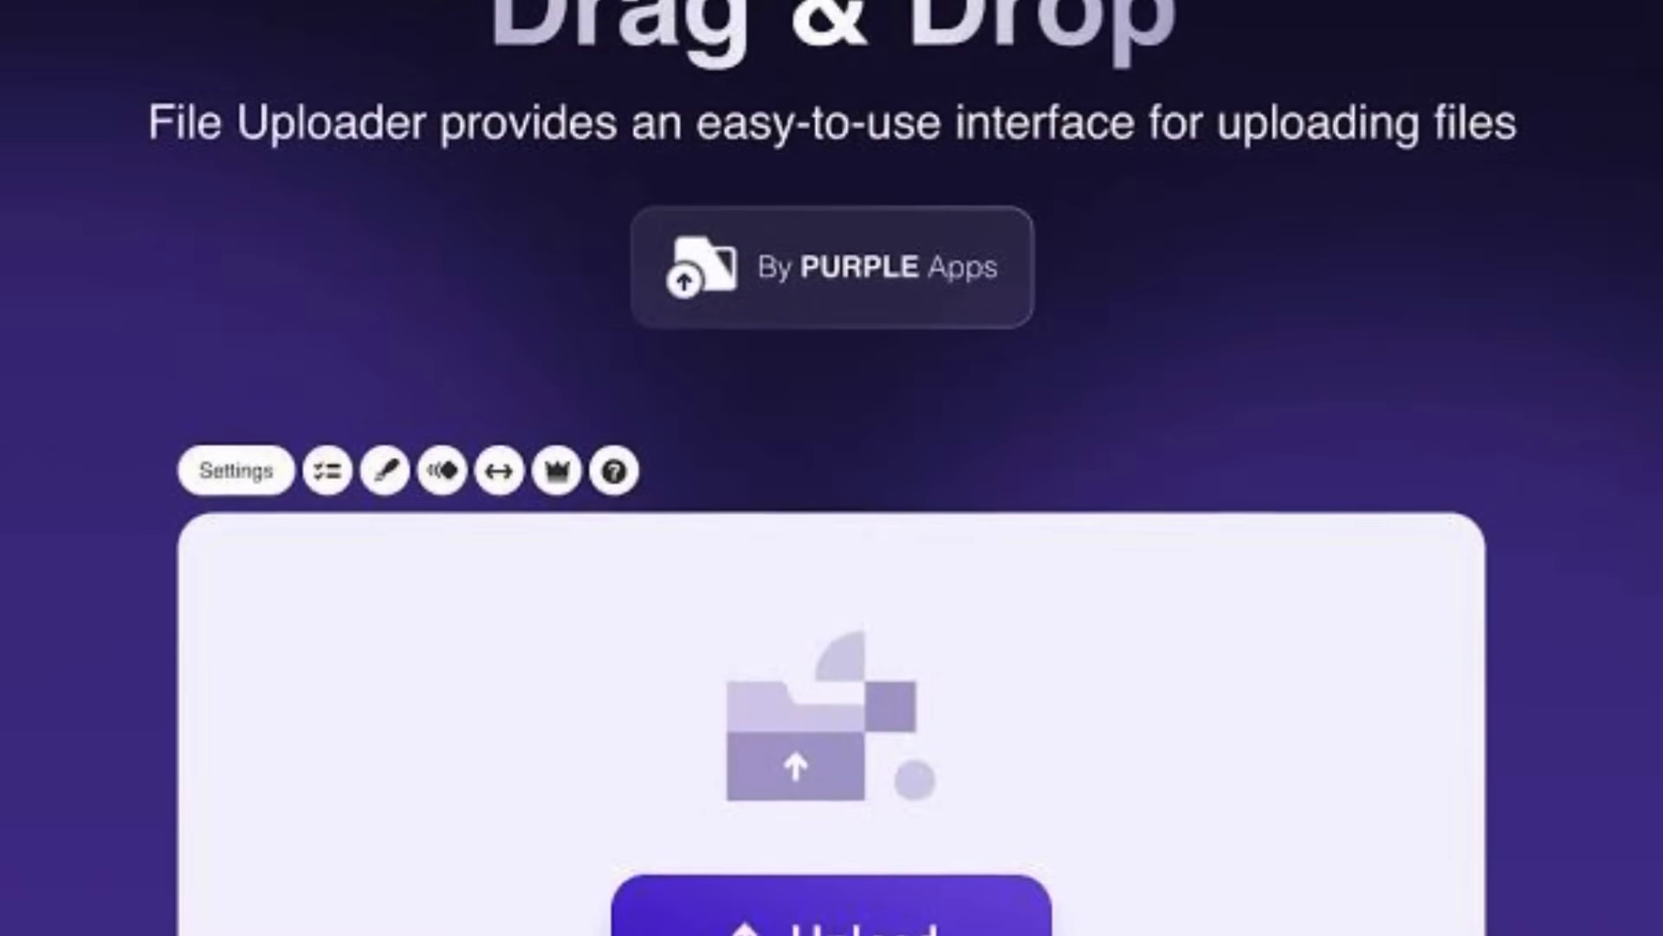
Step: Scroll past the File Uploader and SEO dashboard to reach the Email Marketing campaign templates
{"action": "scroll", "scroll_direction": "down", "scroll_amount": 3}
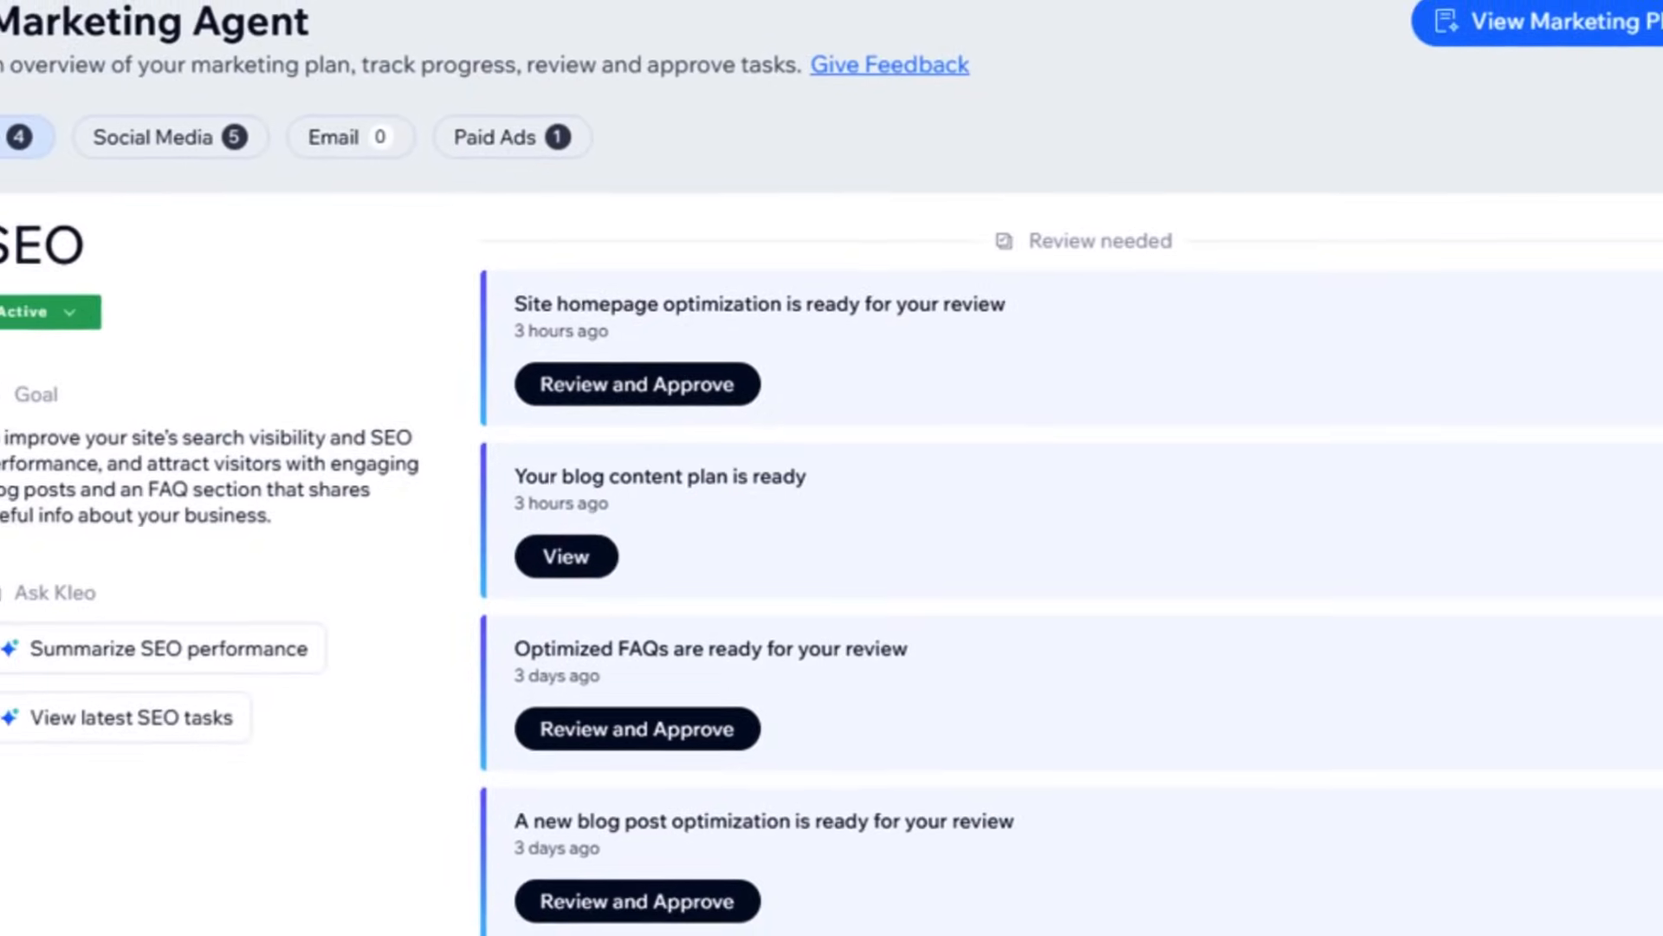
{"action": "left_click", "coordinate": [350, 136]}
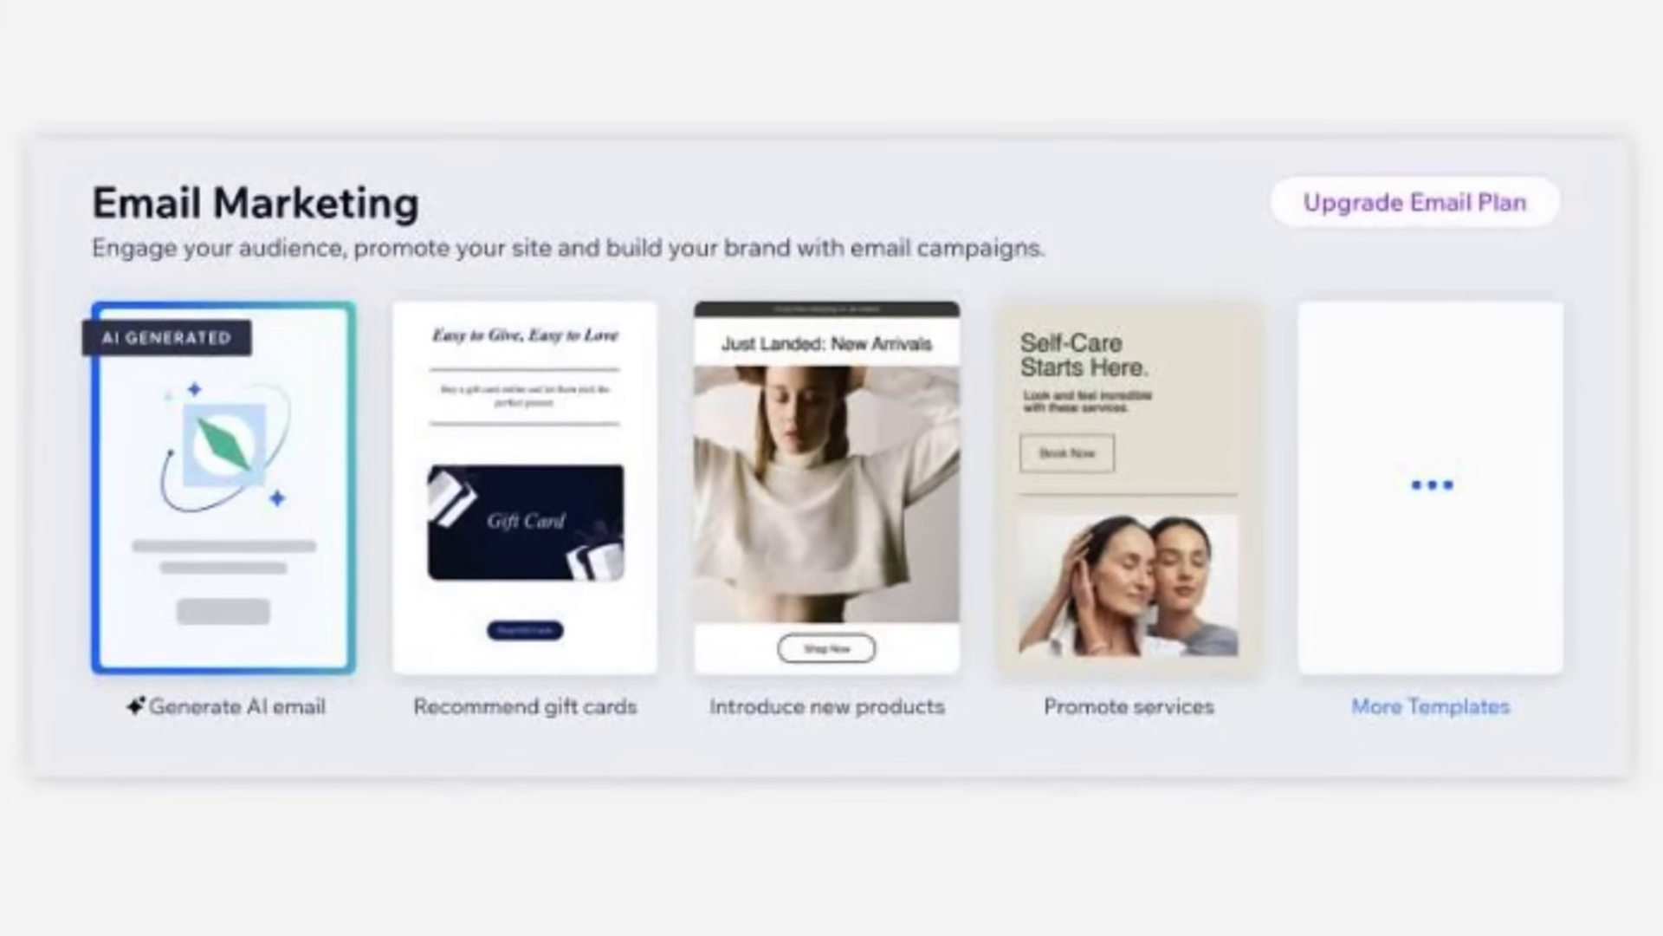